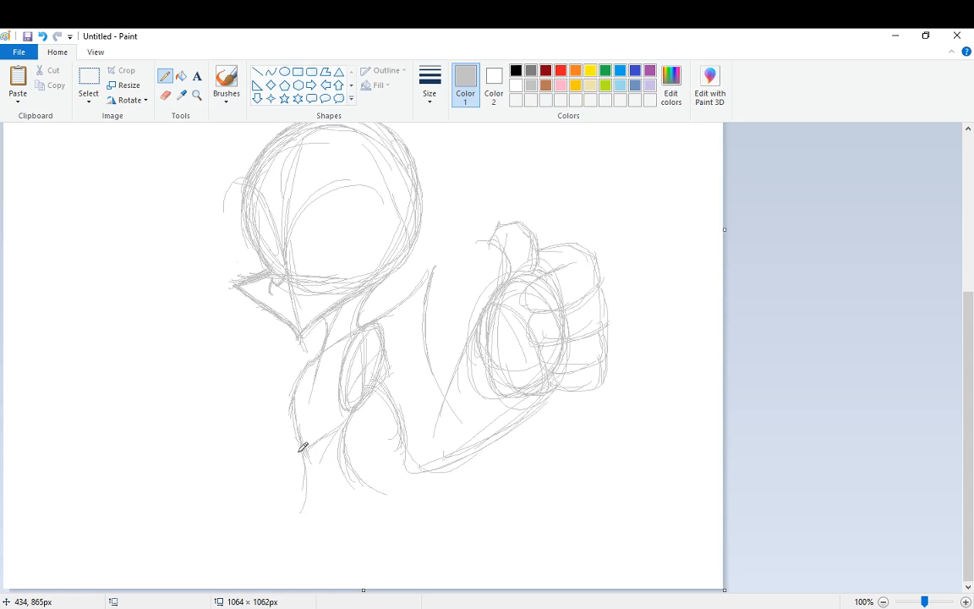
# Step: Sketch the character's head, eye, torso and thumbs-up fist in grey pencil
pyautogui.click(966, 602)
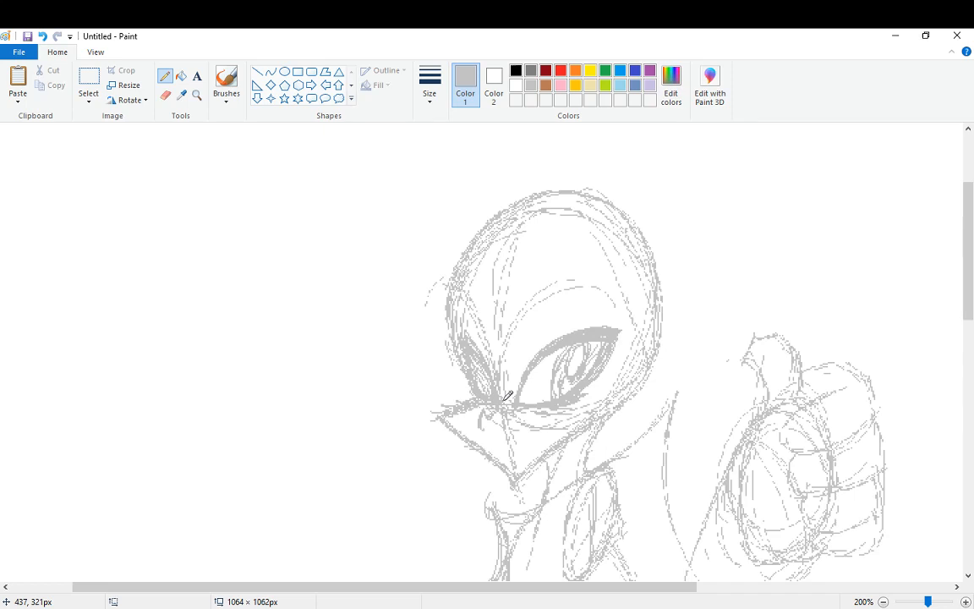
pyautogui.scroll(-3)
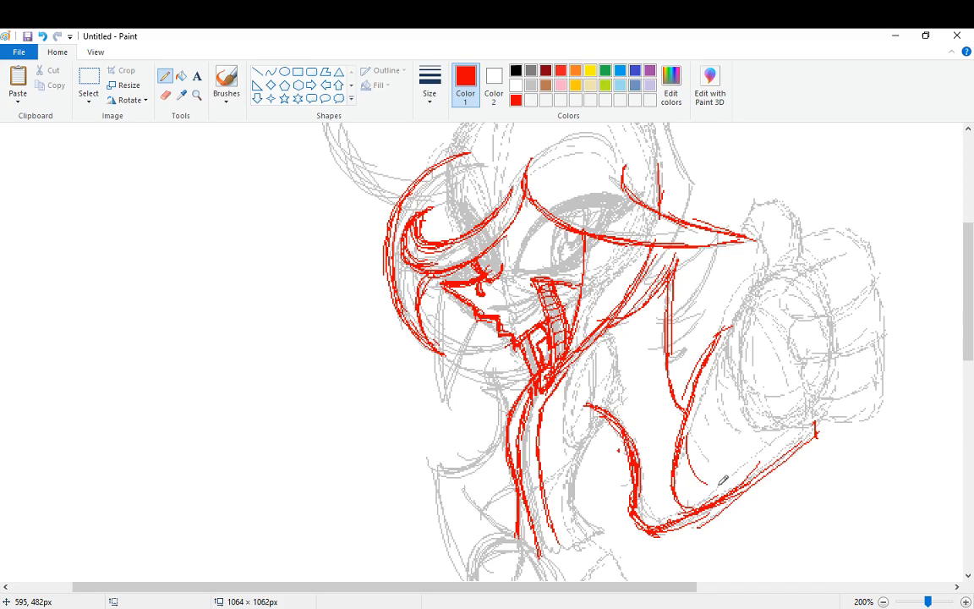
# Step: Draw red rough line art of the hair, face and raised arm over the grey sketch
pyautogui.scroll(-3)
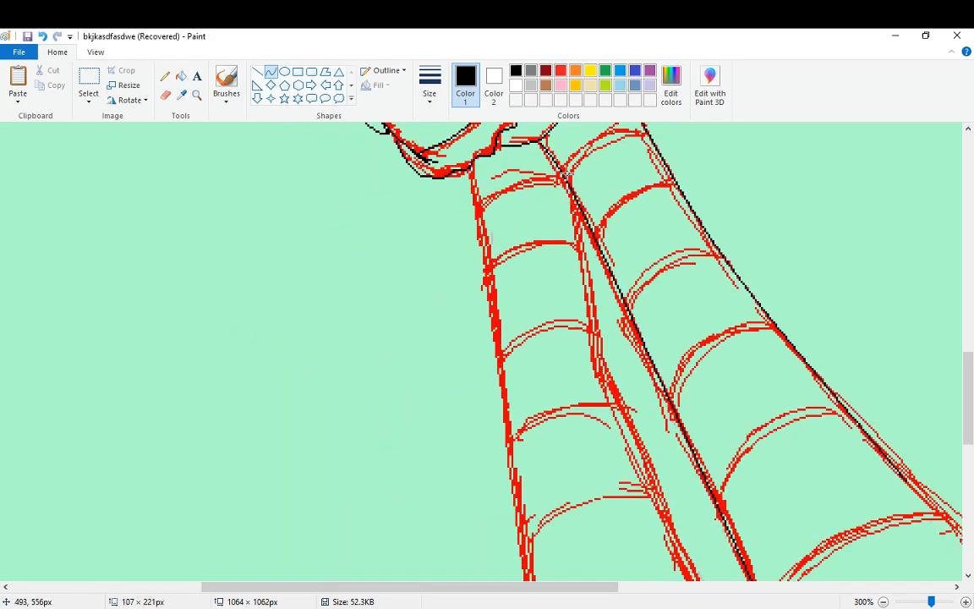
# Step: Trace clean black outlines along the arm, shoe and torso over the red lines
pyautogui.scroll(-3)
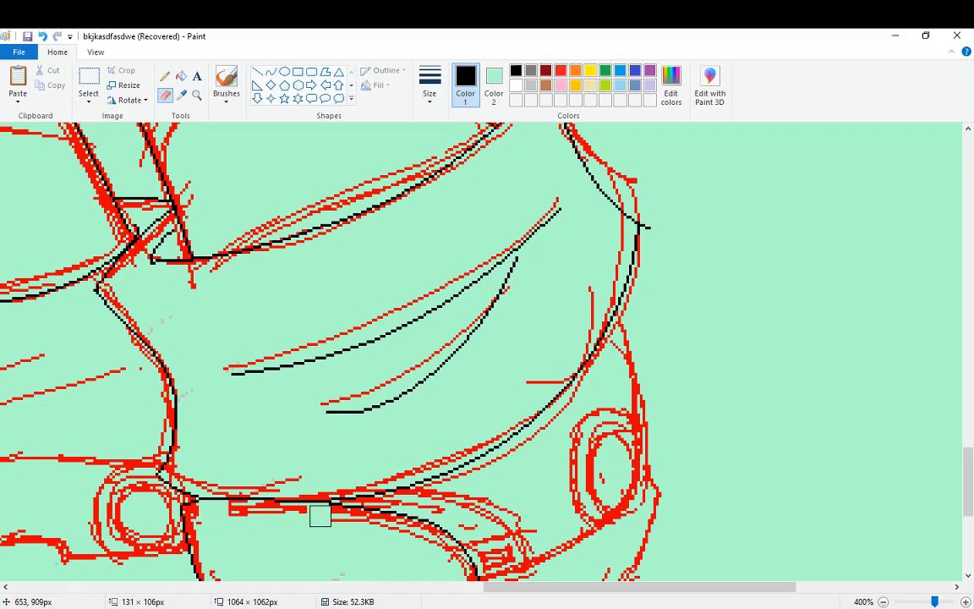
pyautogui.scroll(-3)
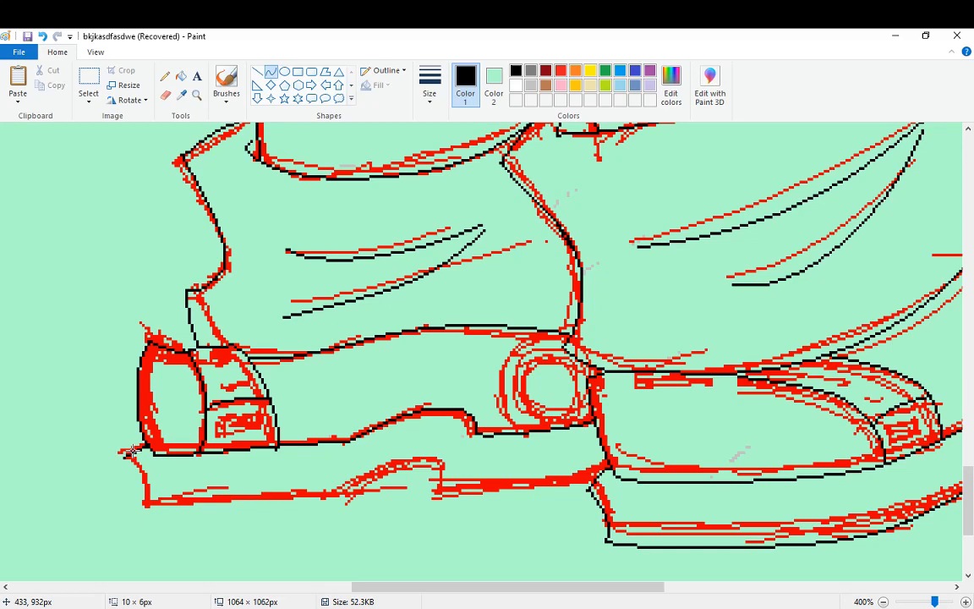
pyautogui.moveTo(132, 453); pyautogui.dragTo(440, 491)
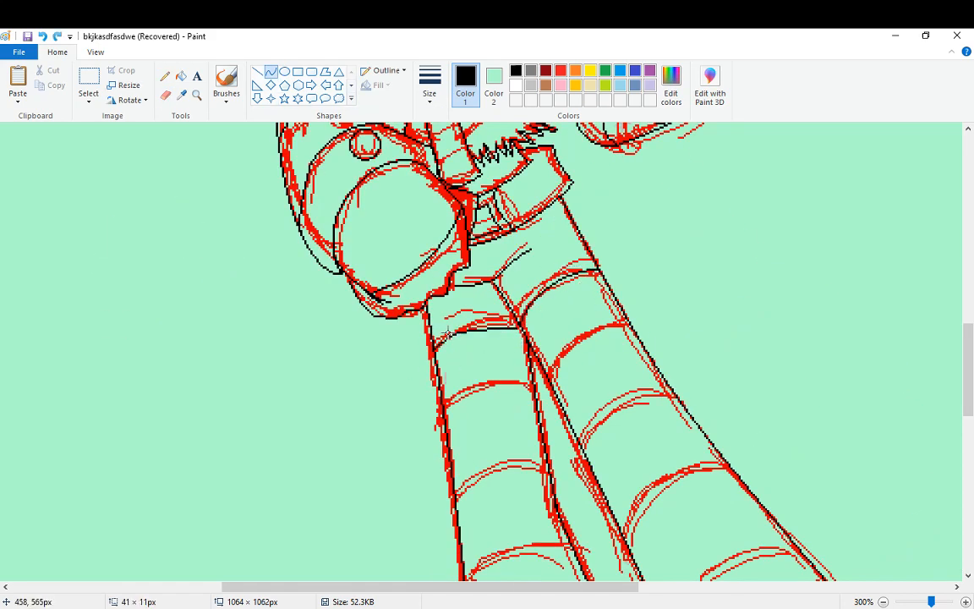
pyautogui.scroll(-3)
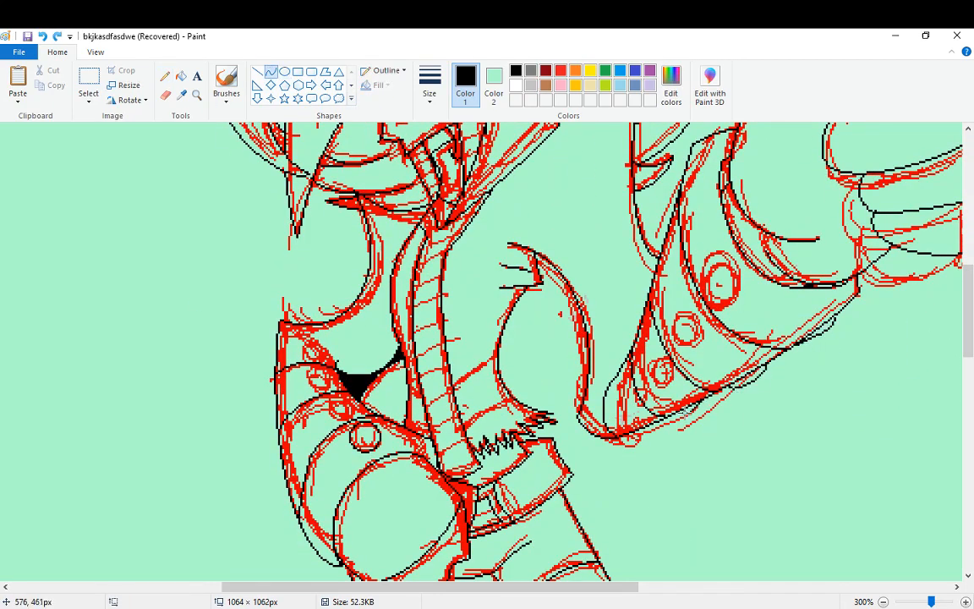
pyautogui.scroll(-3)
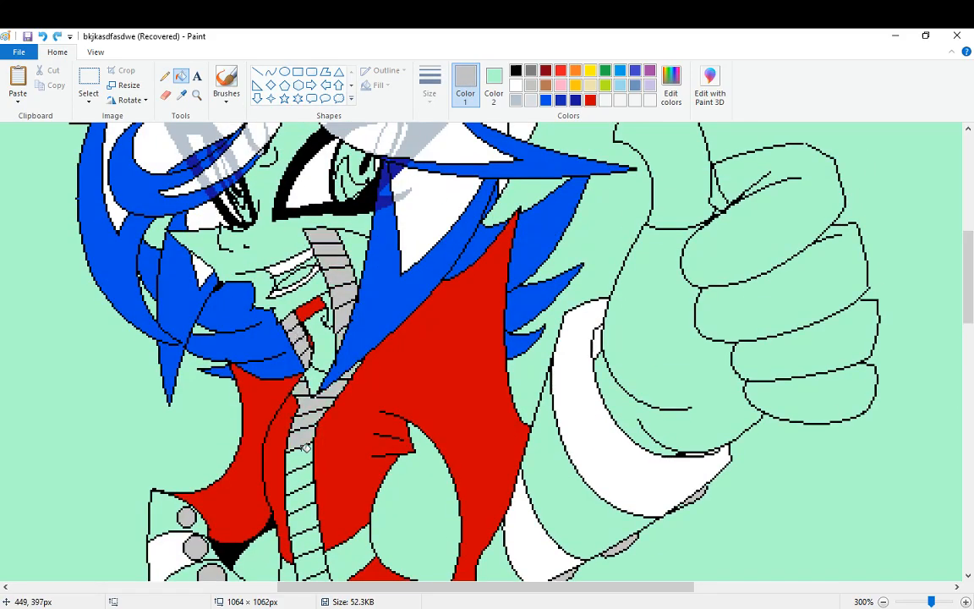
# Step: Flood-fill blue hair, red jacket, white face and hands, and grey zipper
pyautogui.scroll(-3)
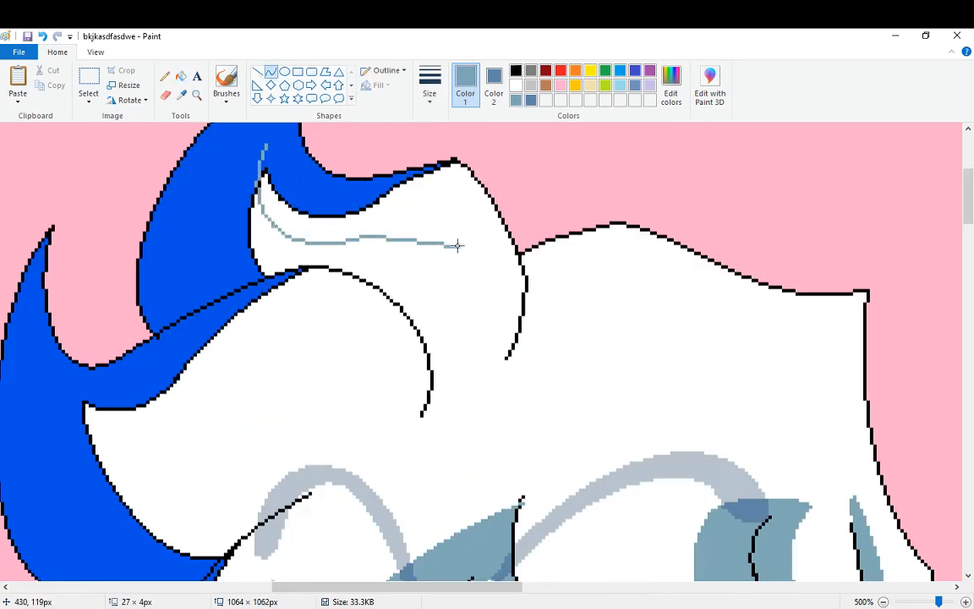
# Step: Paint grey-blue shading lines across the hair and on the shoe cuff
pyautogui.moveTo(457, 247); pyautogui.dragTo(464, 404)
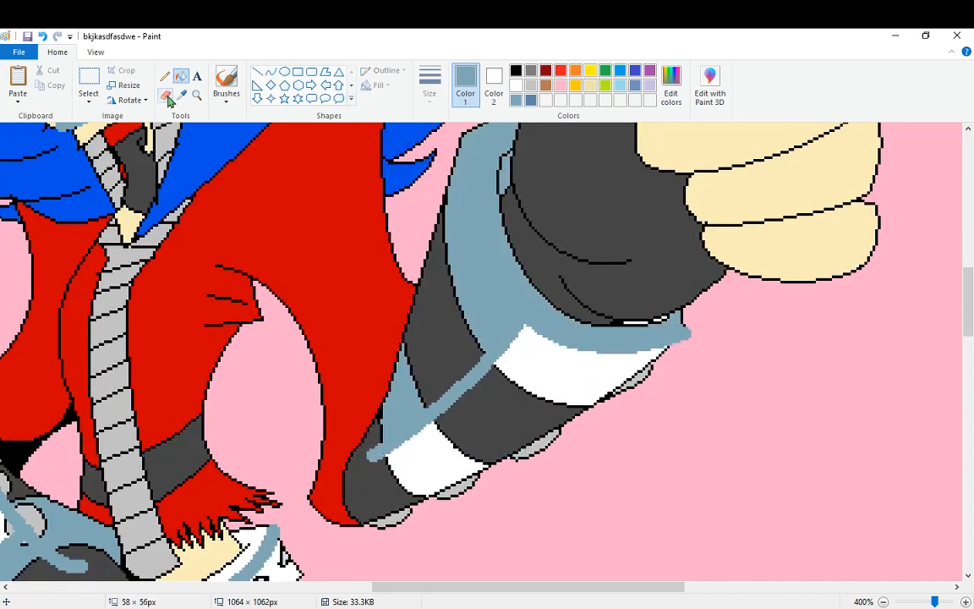
pyautogui.click(883, 602)
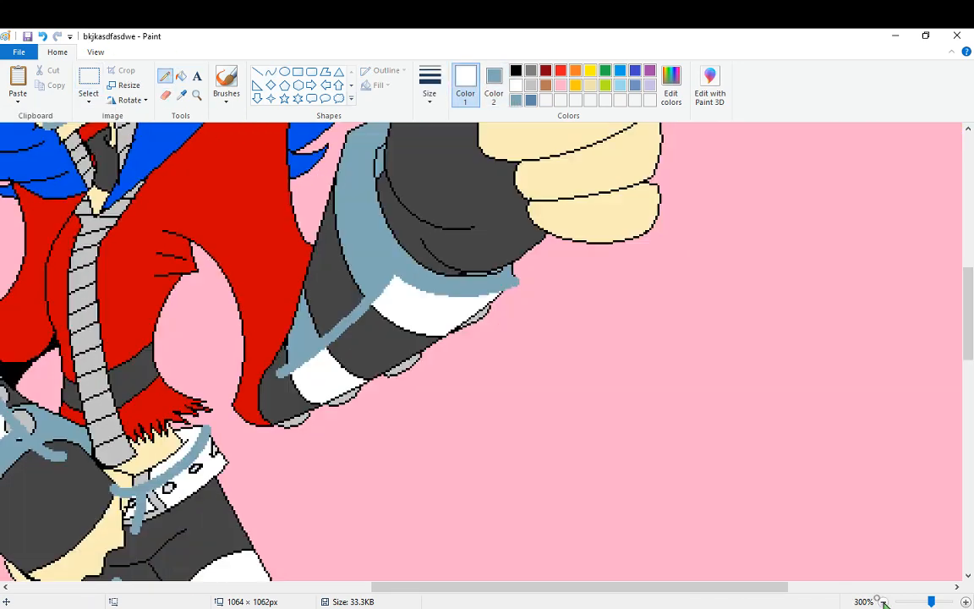
pyautogui.scroll(-3)
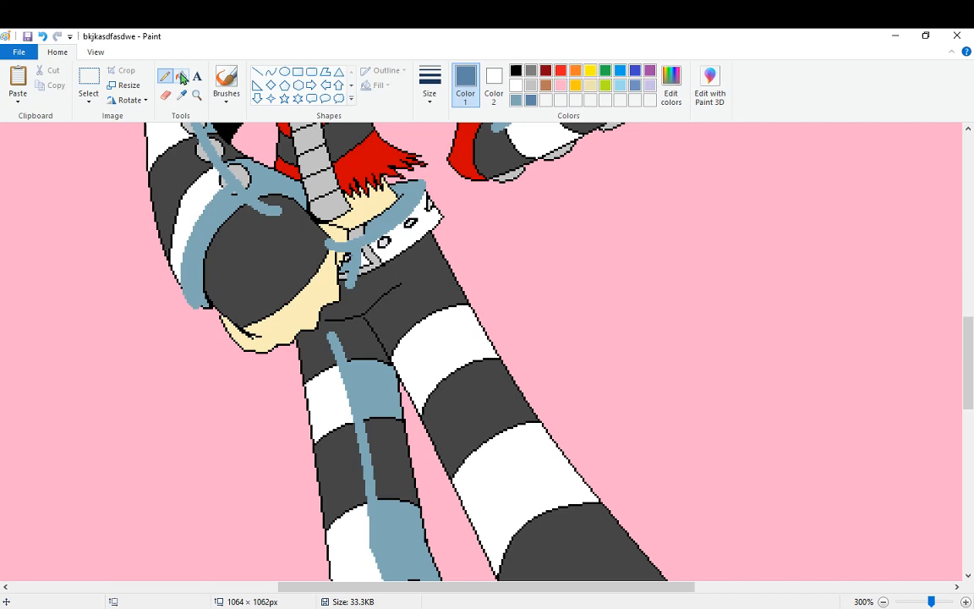
pyautogui.scroll(-3)
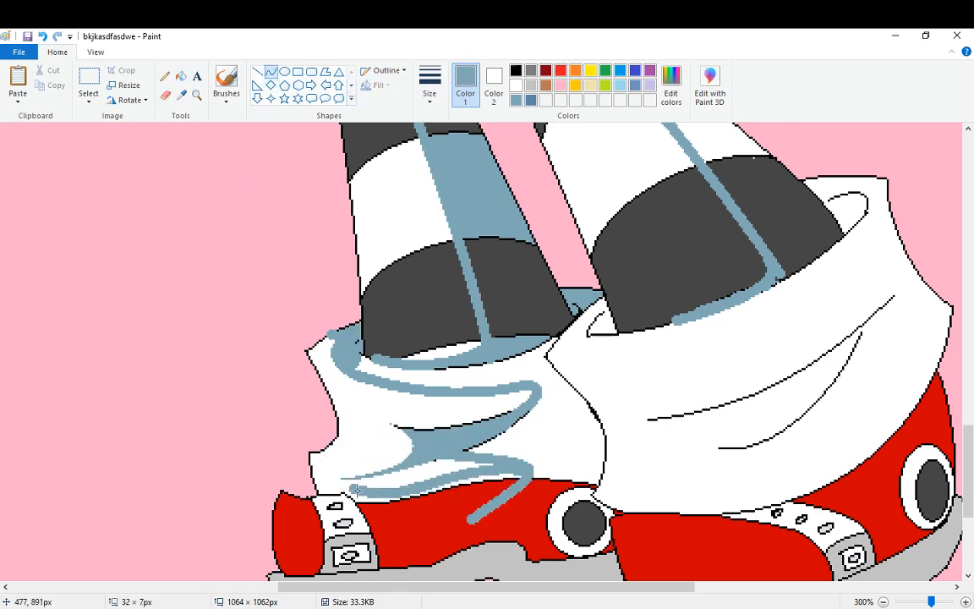
pyautogui.moveTo(355, 490); pyautogui.dragTo(342, 579)
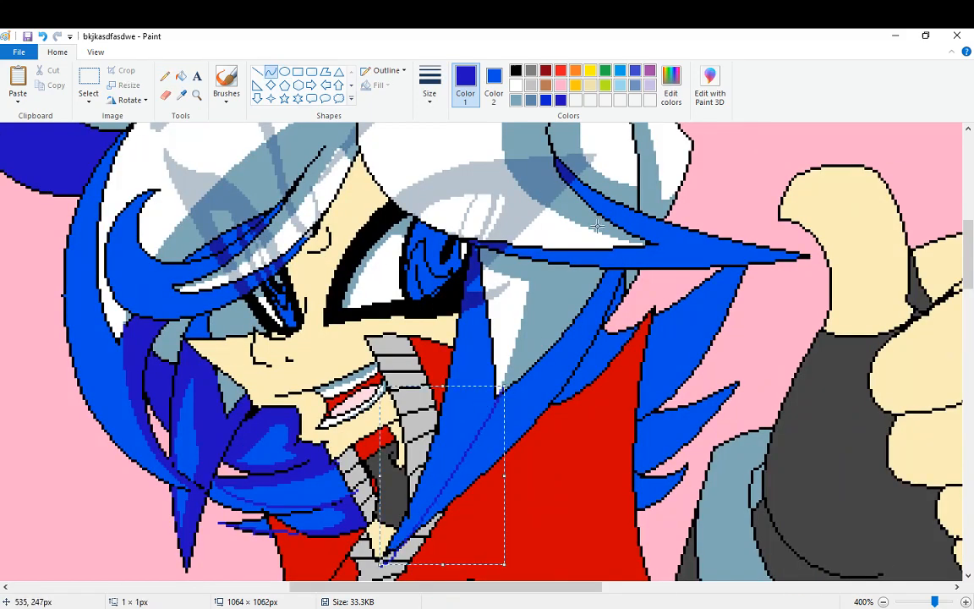
# Step: Pencil lighter and darker blue highlight strands into the hair freehand
pyautogui.click(966, 602)
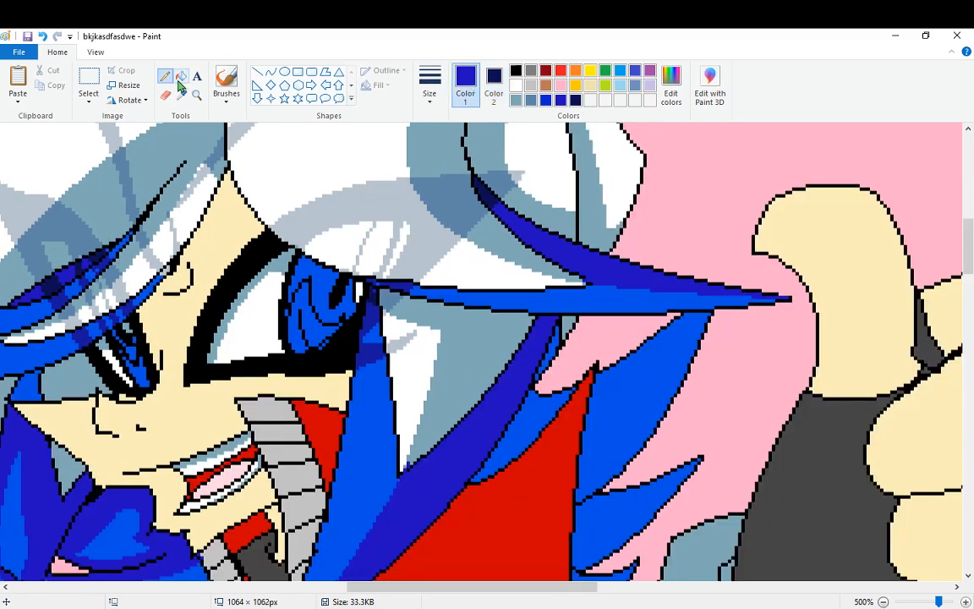
pyautogui.scroll(-3)
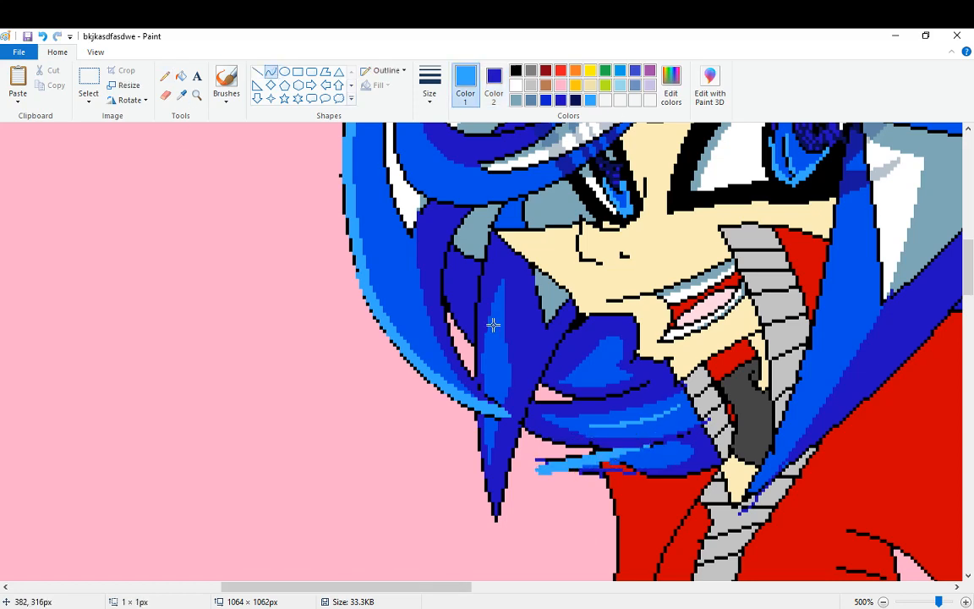
pyautogui.hscroll(3)
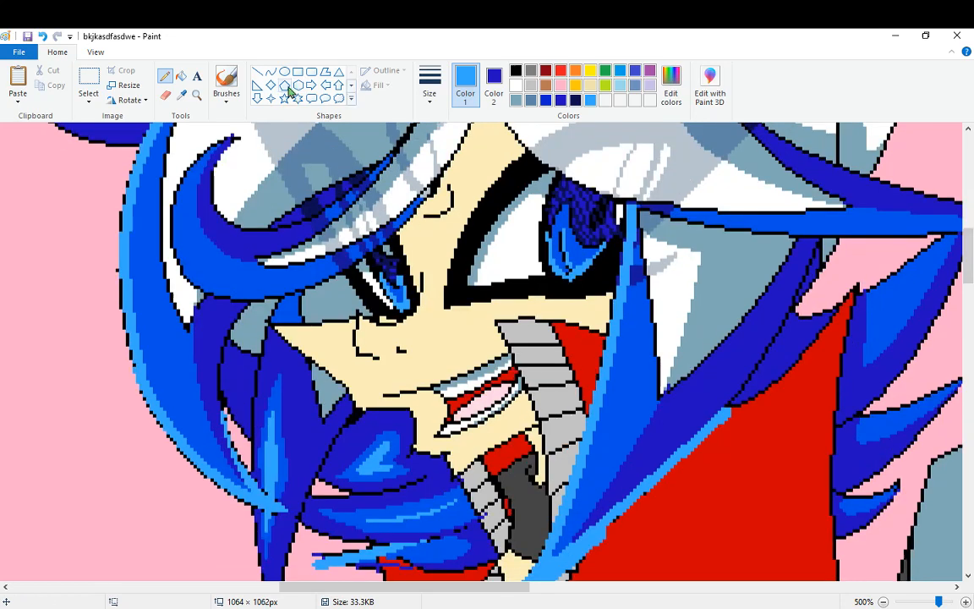
pyautogui.scroll(-3)
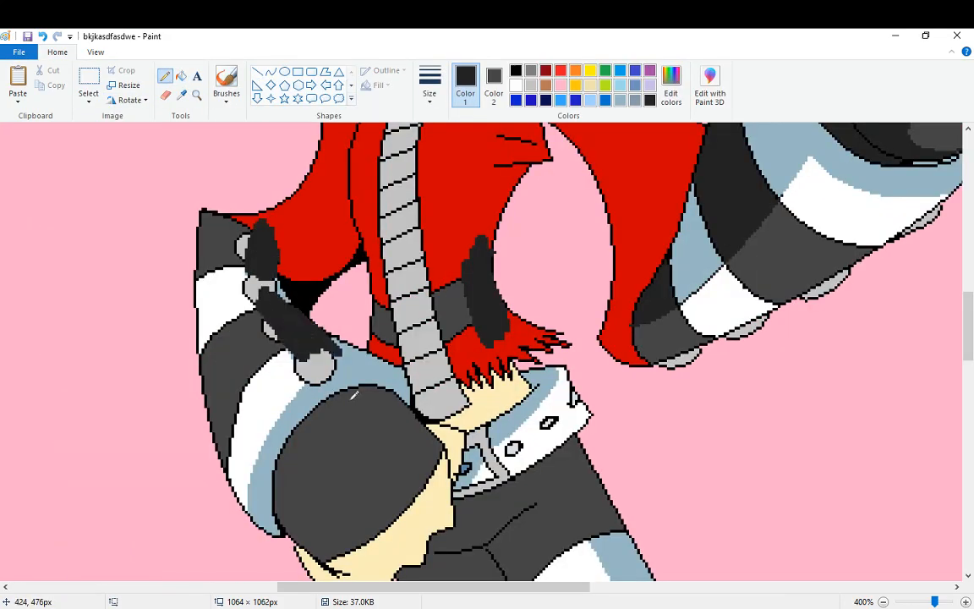
pyautogui.scroll(-3)
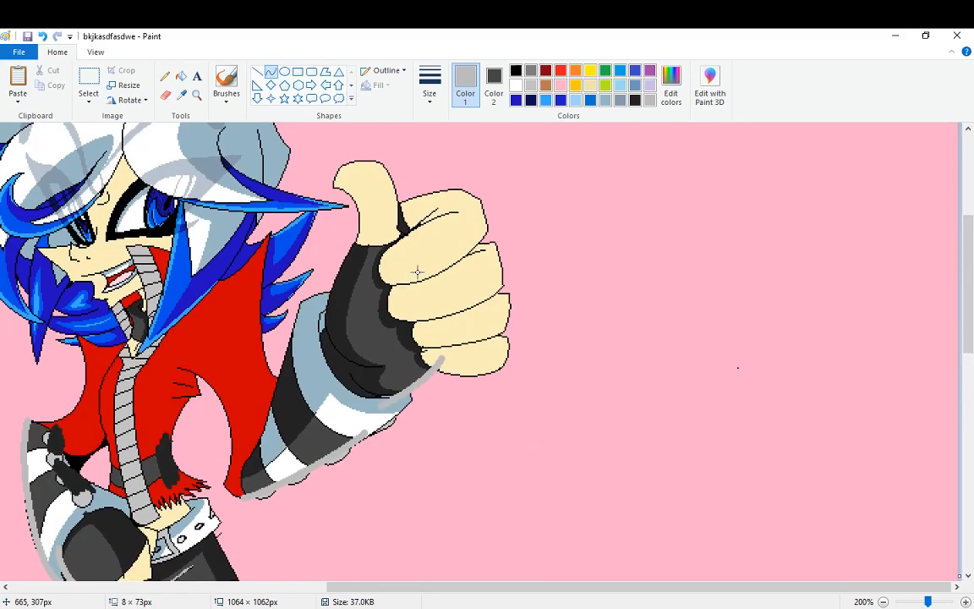
# Step: Define a dark purple in Edit colors for shading the jacket
pyautogui.click(670, 88)
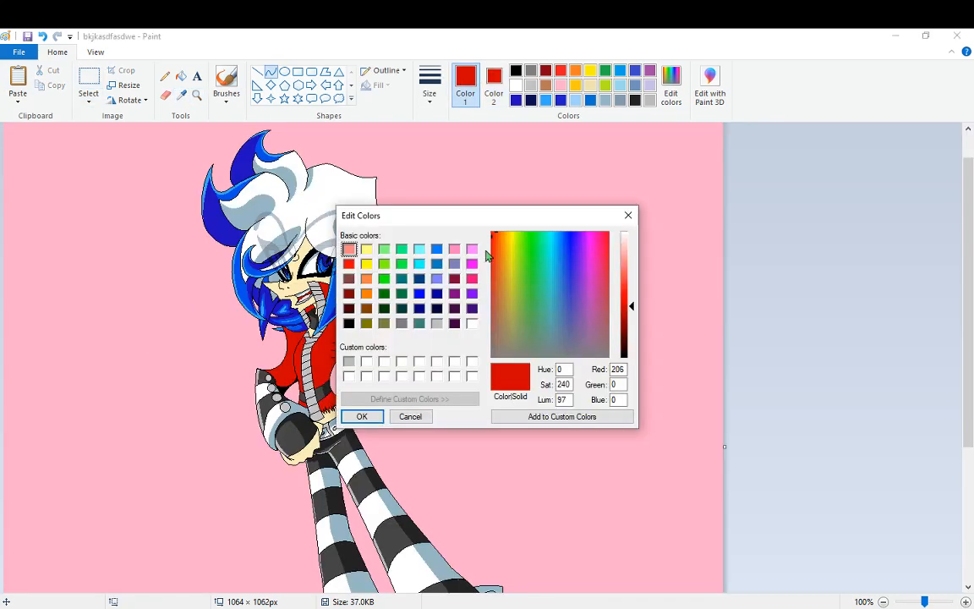
pyautogui.click(585, 257)
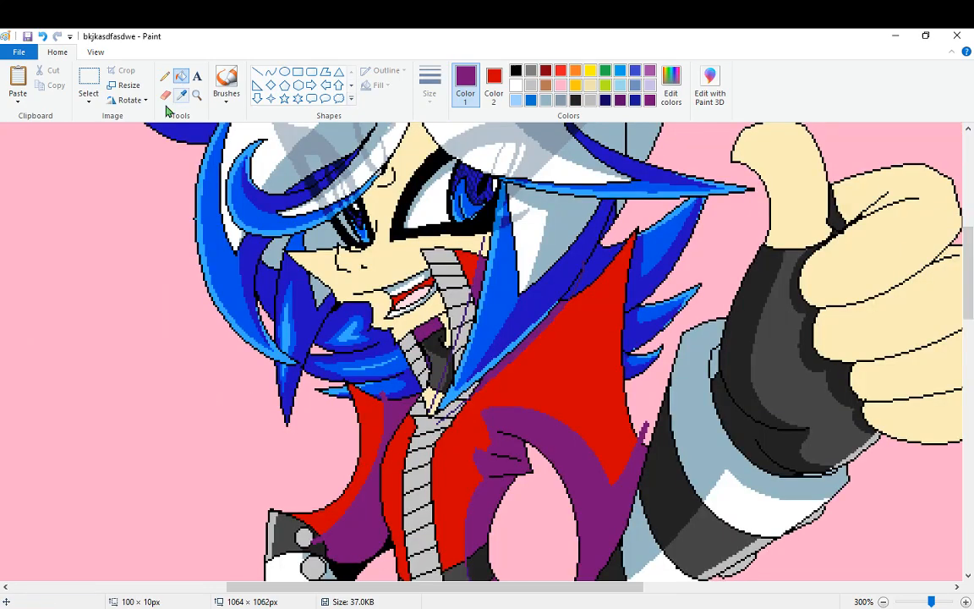
# Step: Touch up the jacket's purple shading with red as the drawing colour
pyautogui.click(670, 82)
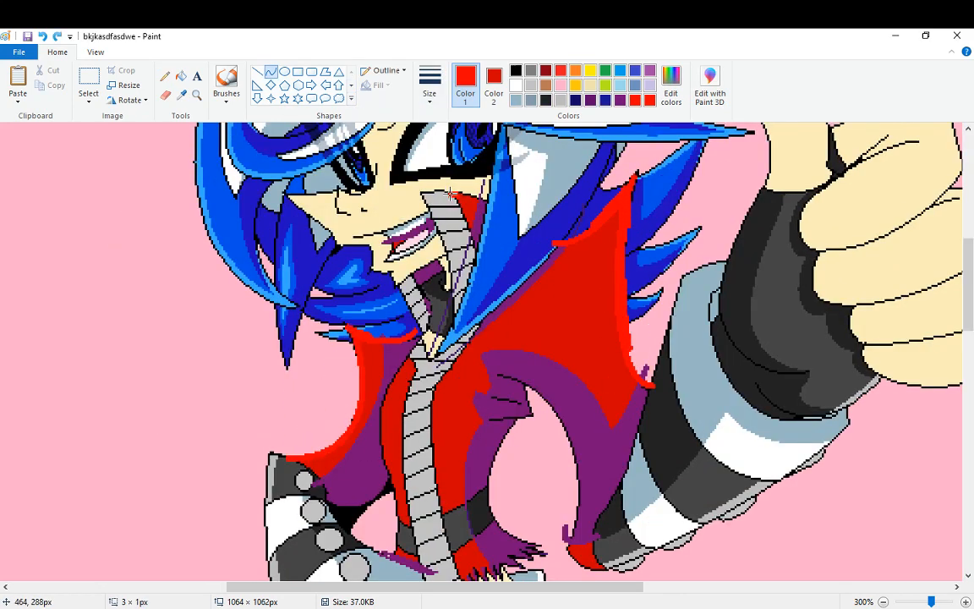
pyautogui.scroll(-3)
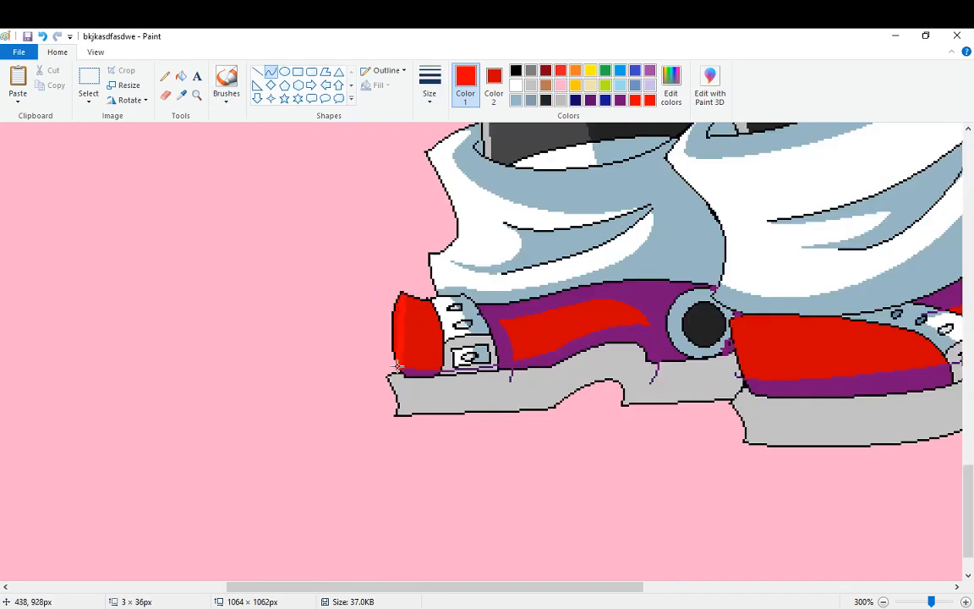
pyautogui.click(888, 602)
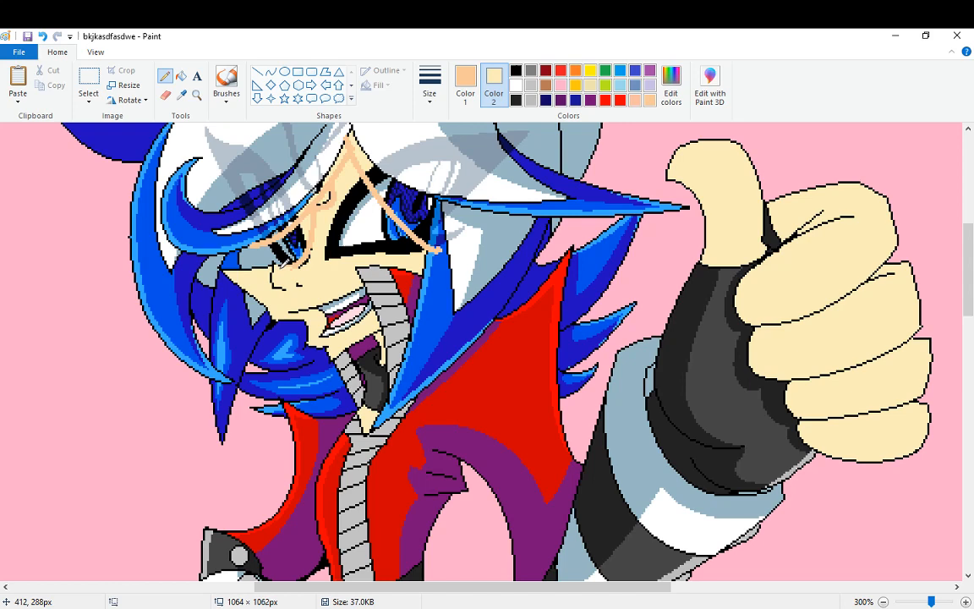
# Step: Pencil pale grey highlight lines along the shoe soles
pyautogui.scroll(-3)
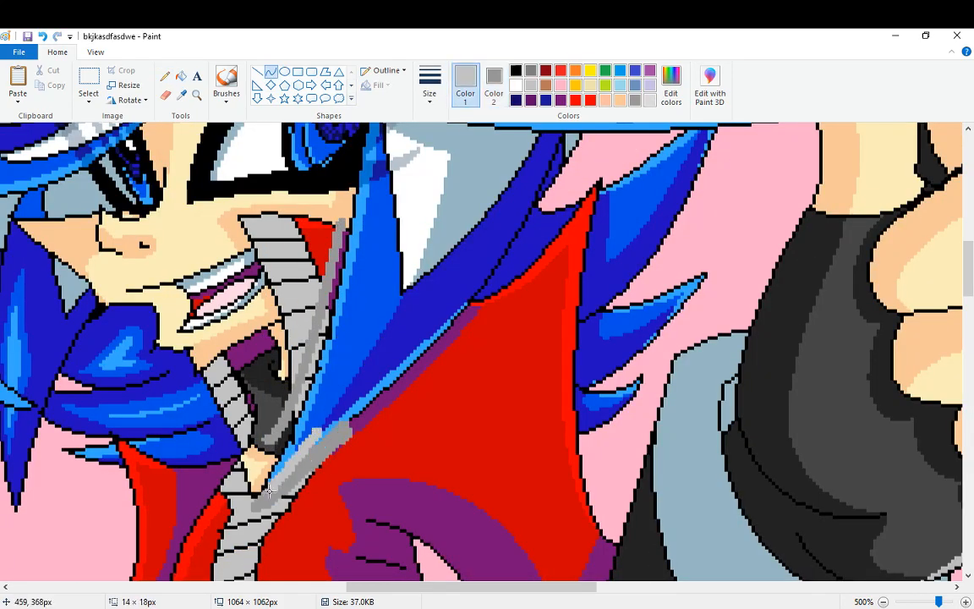
pyautogui.scroll(-3)
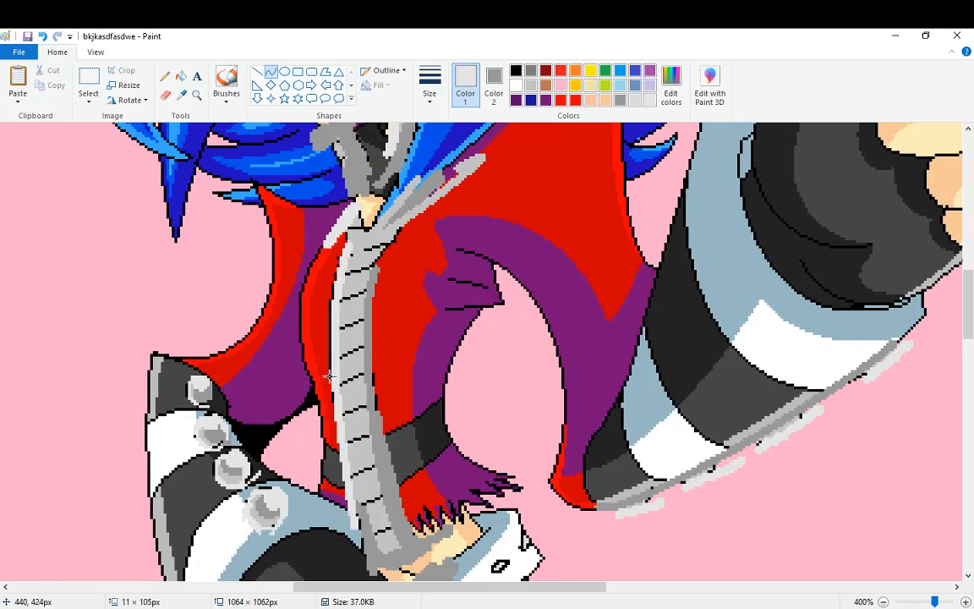
pyautogui.scroll(-3)
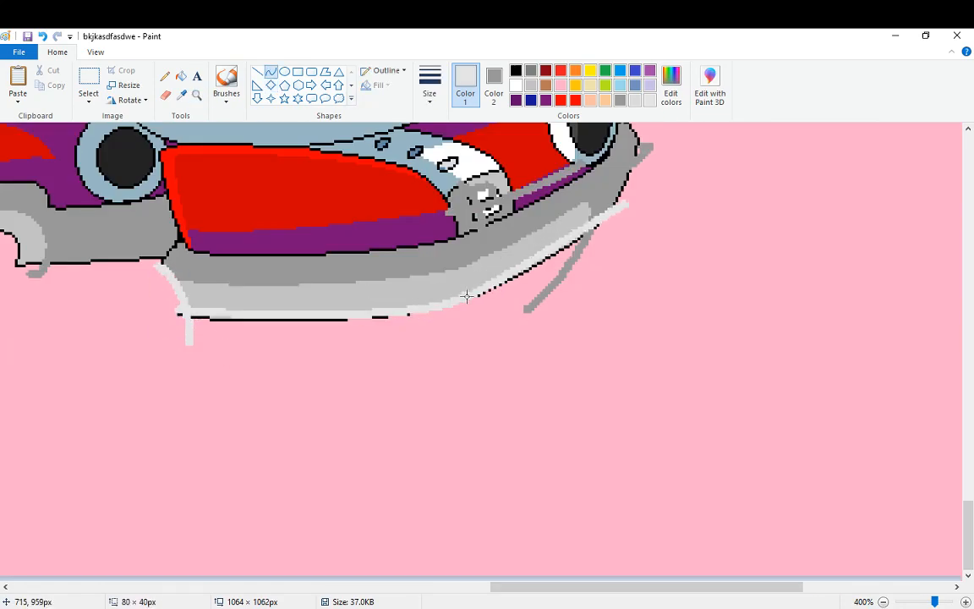